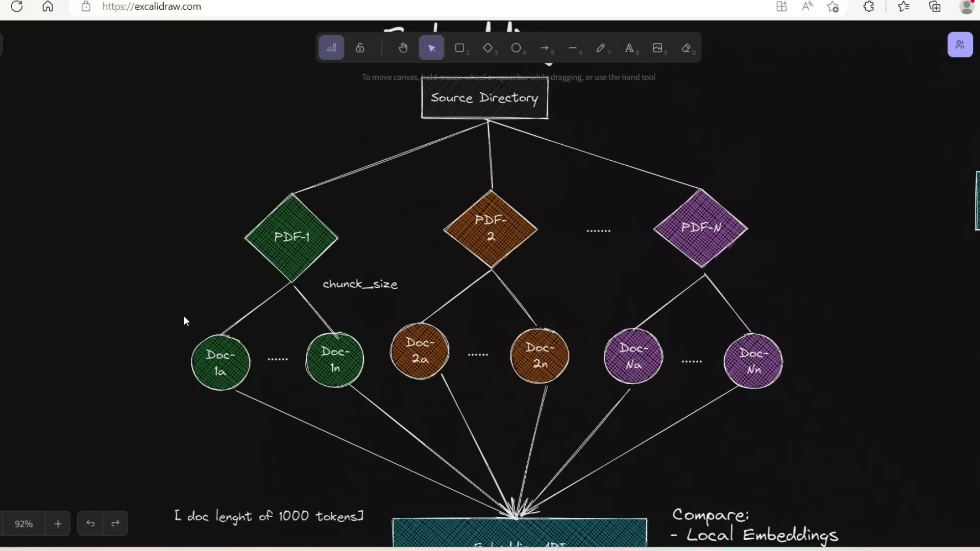
# Scroll past the Great Gatsby example and highlight the document-retrieval paragraph
pyautogui.scroll(-3)
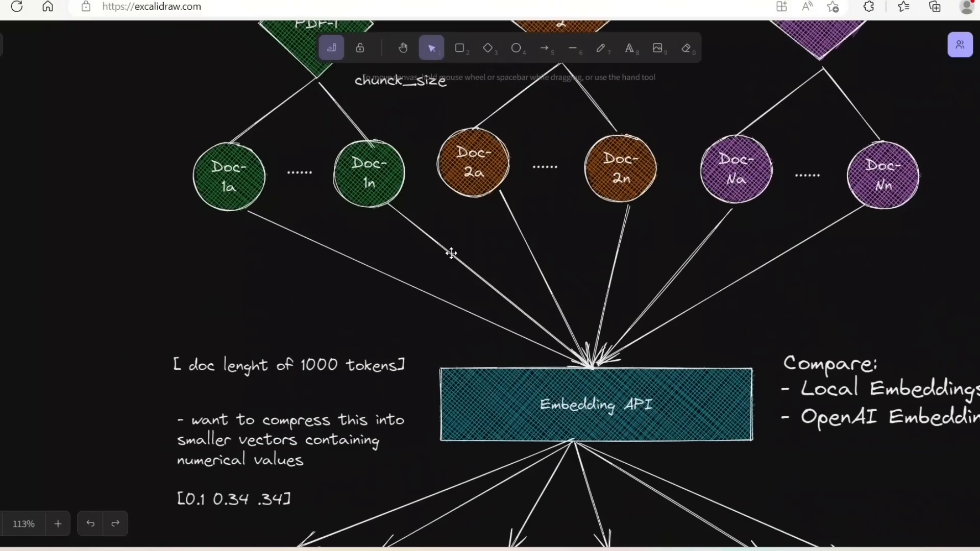
pyautogui.scroll(-3)
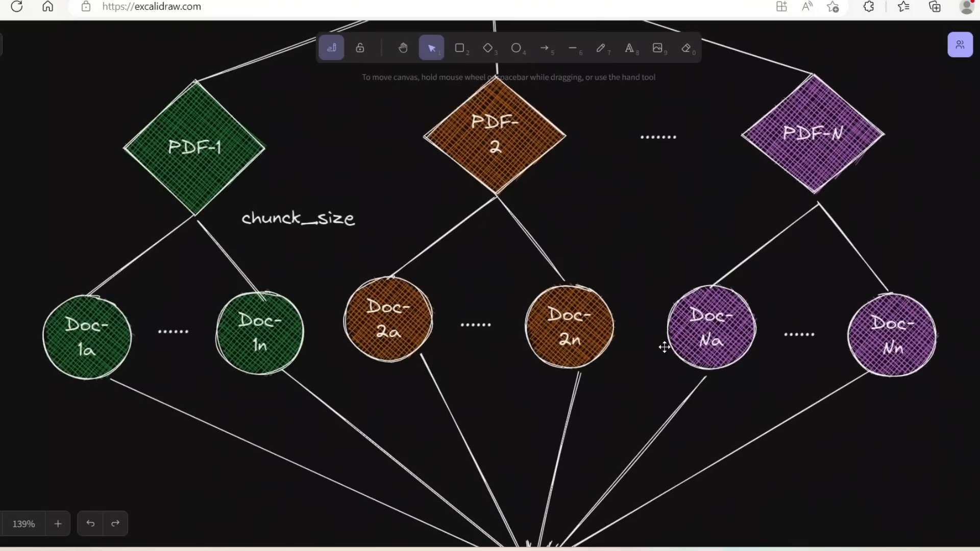
pyautogui.scroll(-3)
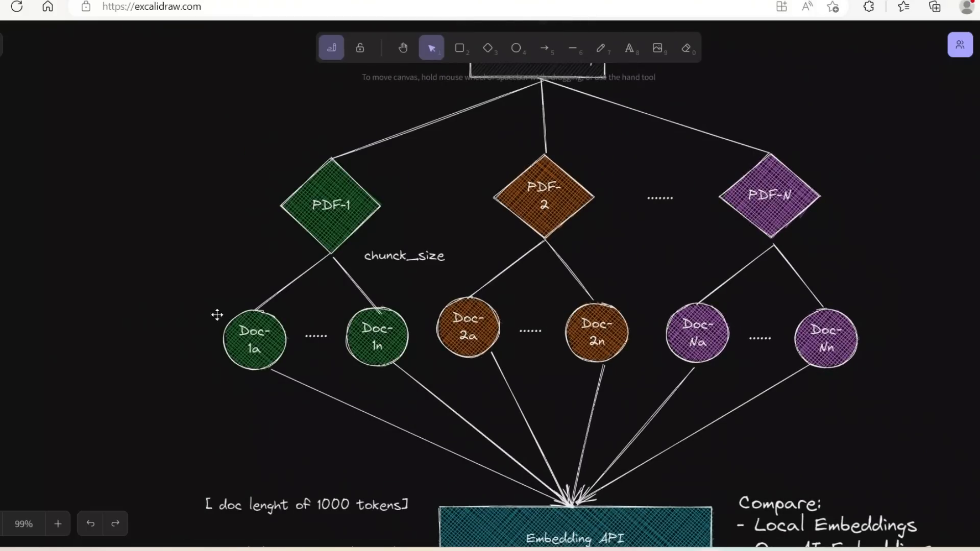
pyautogui.moveTo(491, 417)
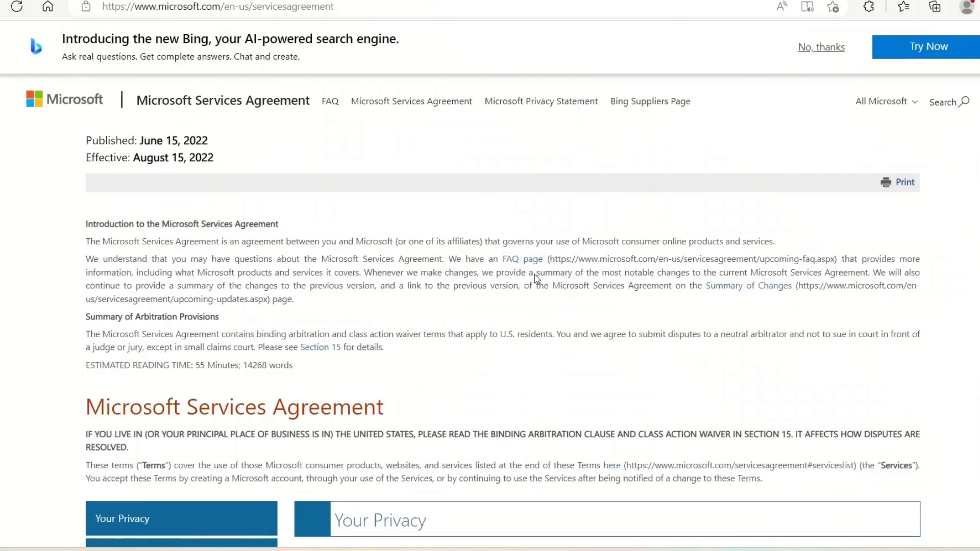
pyautogui.scroll(-3)
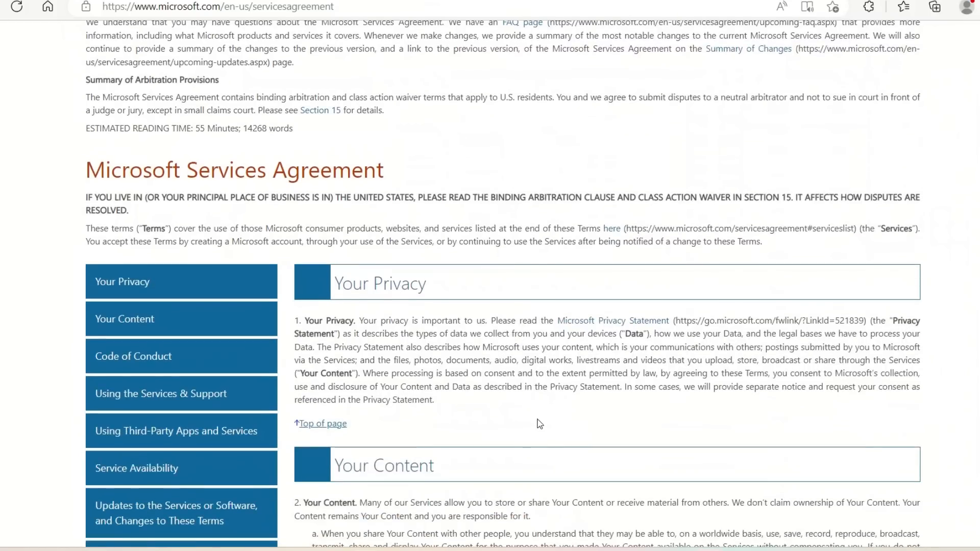
pyautogui.scroll(-3)
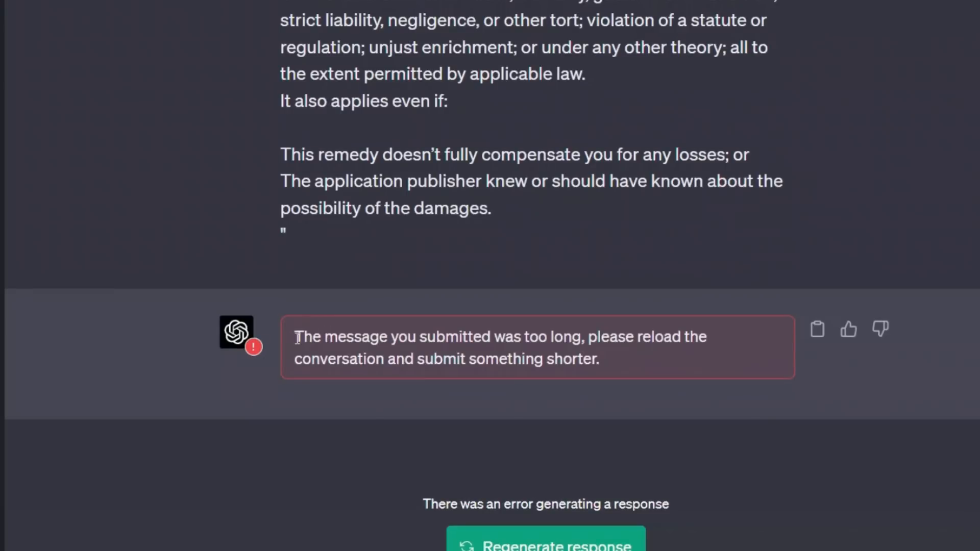
pyautogui.moveTo(295, 336); pyautogui.dragTo(598, 359)
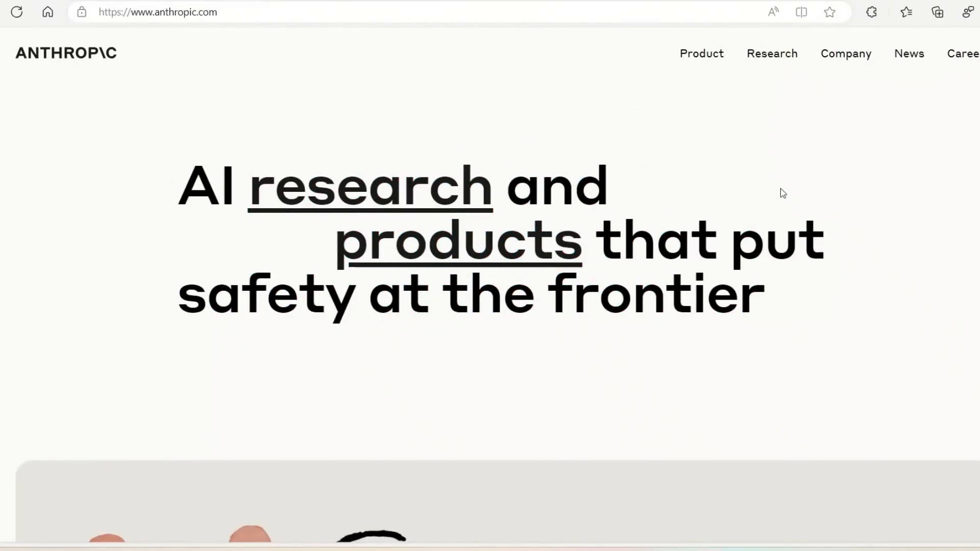
# Highlight the sentence about reading 100,000 tokens, then continue down to the business-analyst demo
pyautogui.scroll(-3)
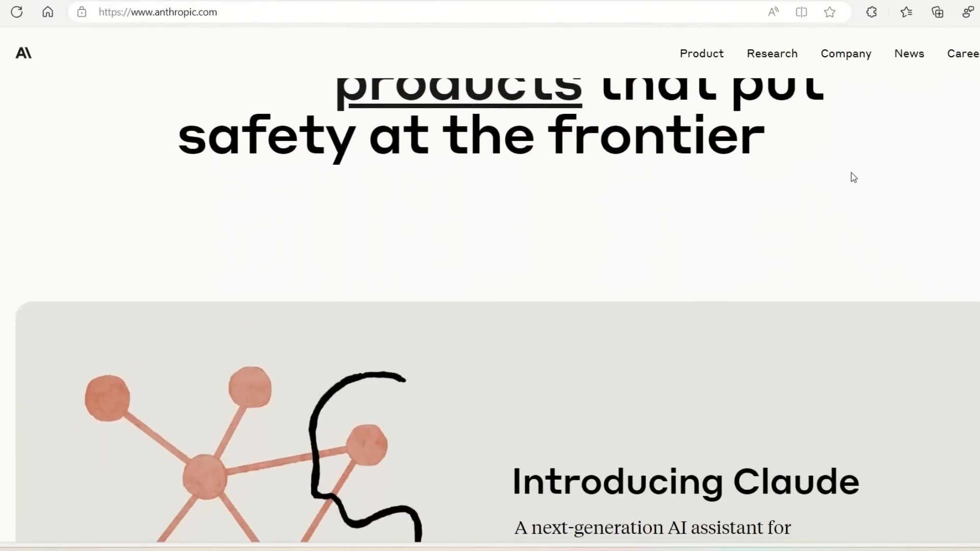
pyautogui.scroll(-3)
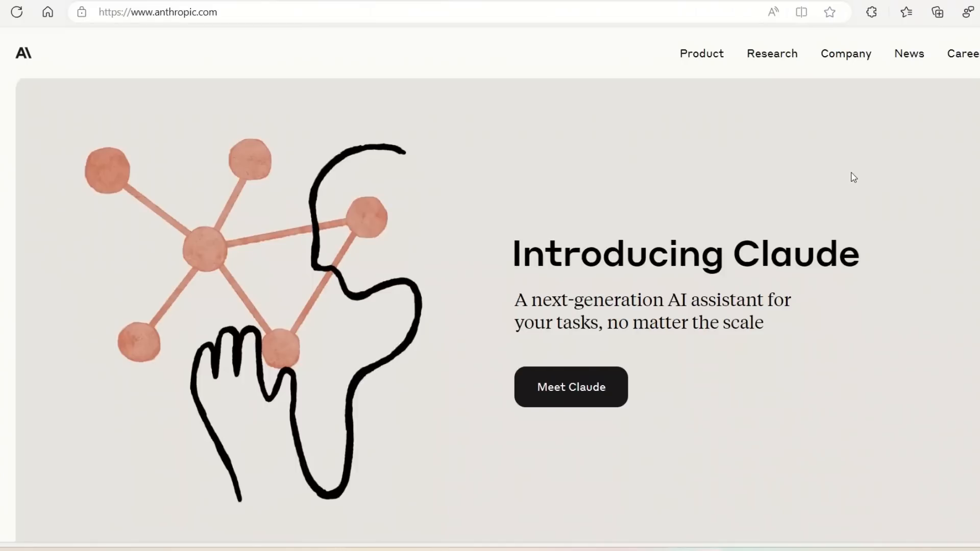
pyautogui.scroll(-3)
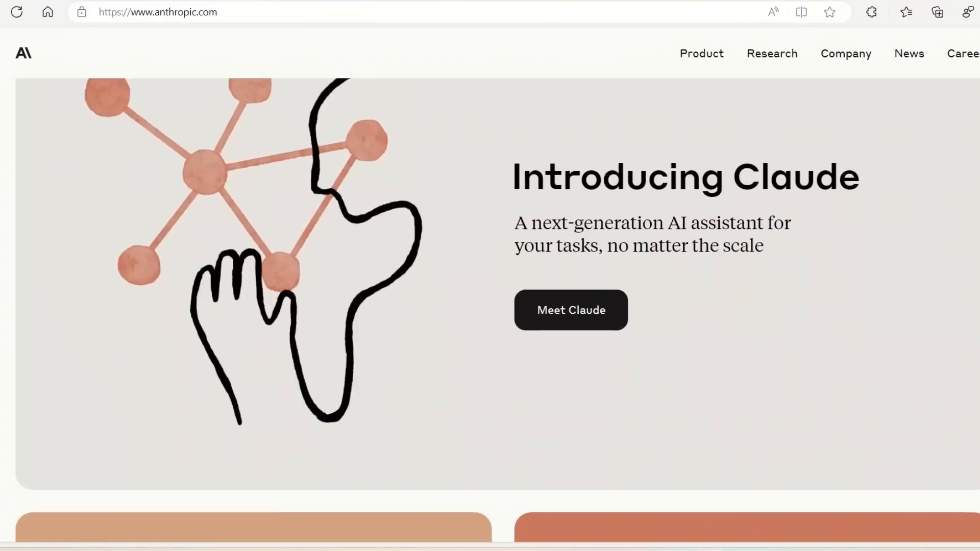
pyautogui.scroll(-3)
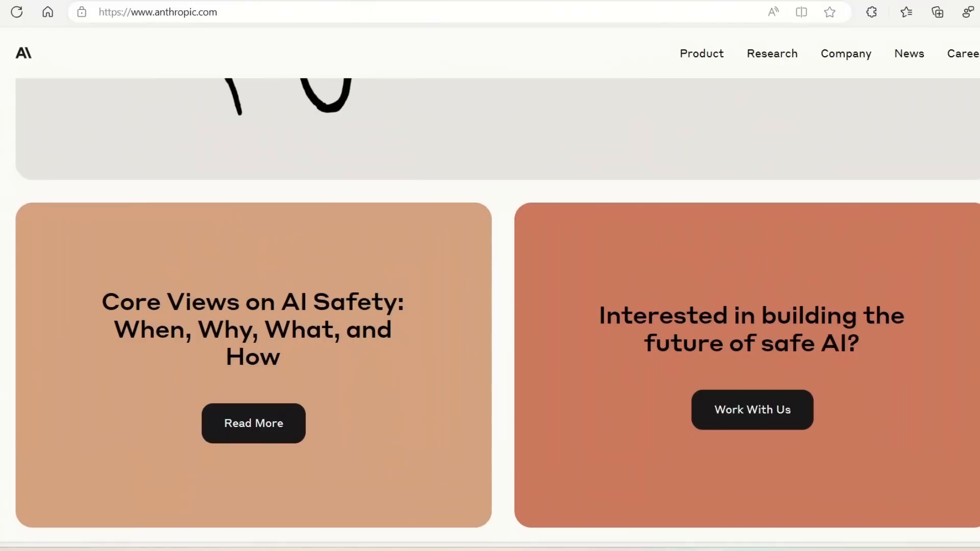
pyautogui.scroll(3)
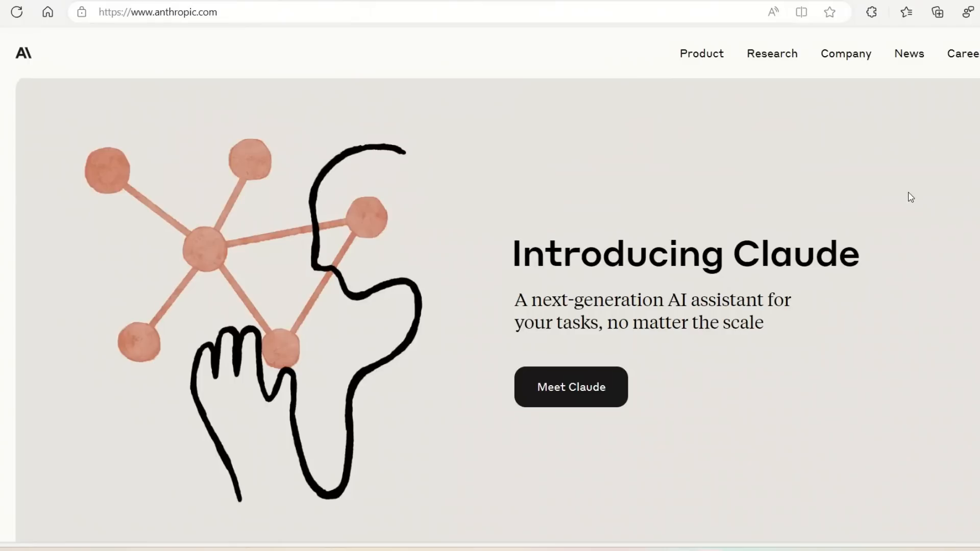
pyautogui.moveTo(652, 162)
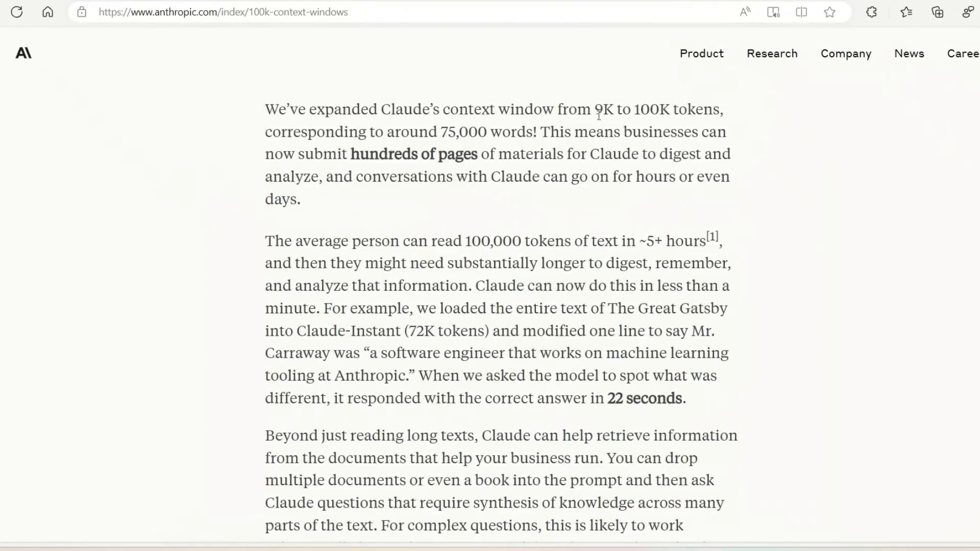
pyautogui.moveTo(593, 109); pyautogui.dragTo(720, 109)
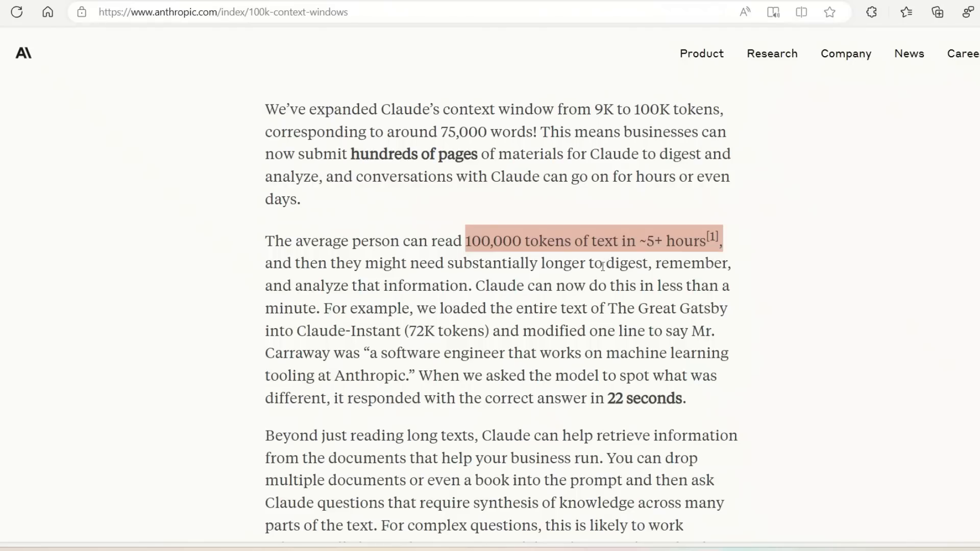
pyautogui.moveTo(455, 265)
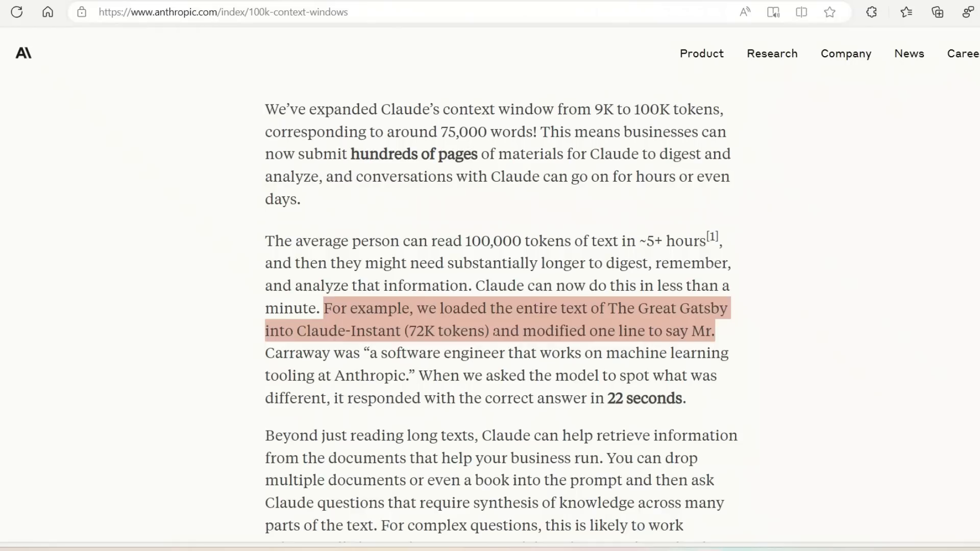
pyautogui.click(443, 331)
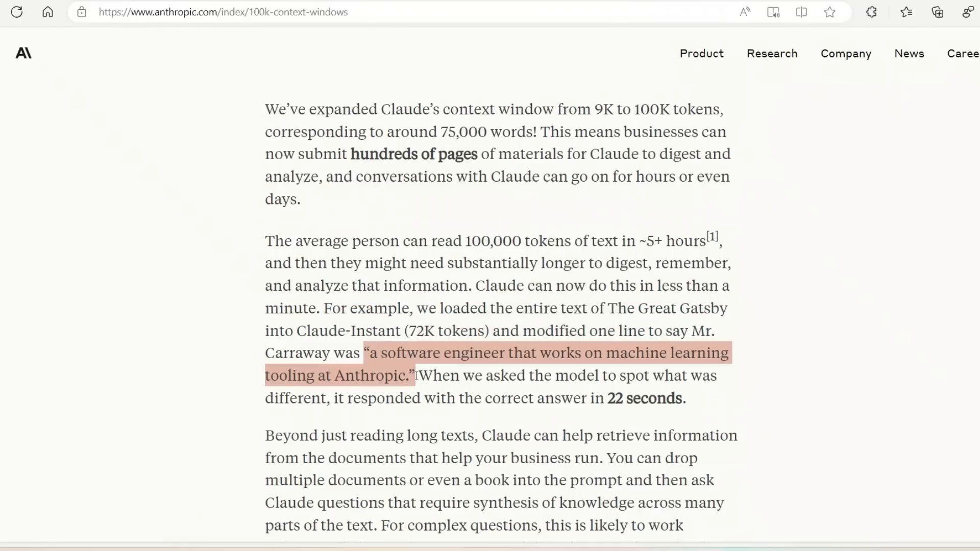
pyautogui.rightClick(494, 353)
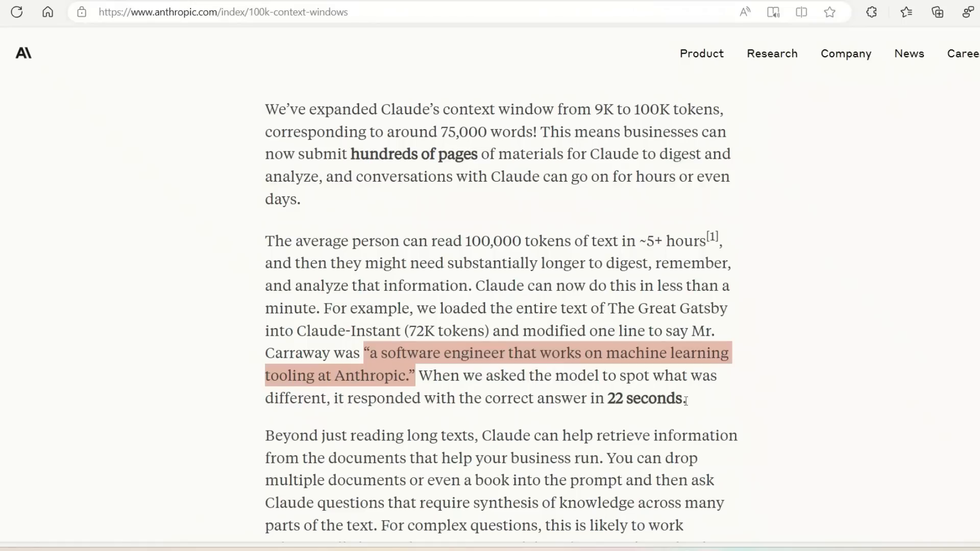
pyautogui.scroll(-3)
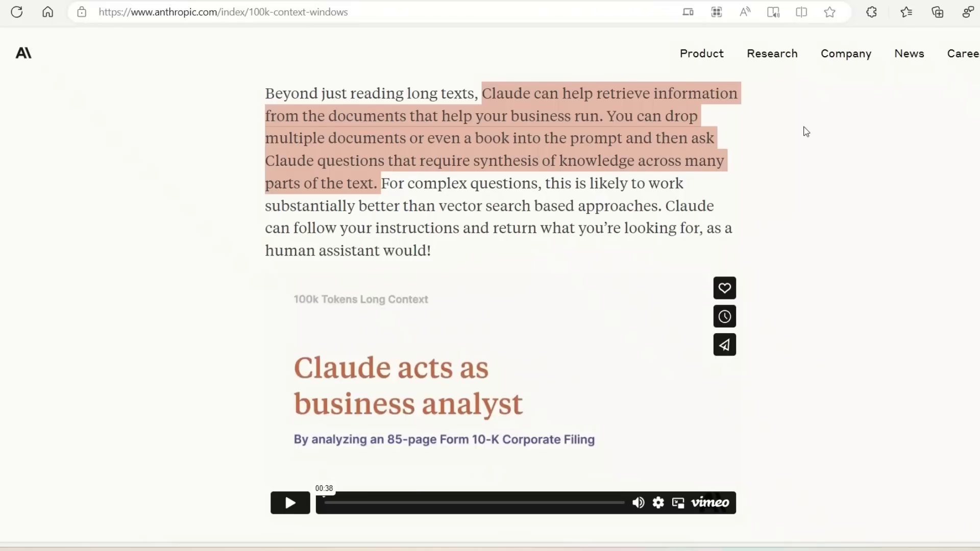
# Move past the business-analyst video to the code companion demo and API availability note
pyautogui.scroll(-3)
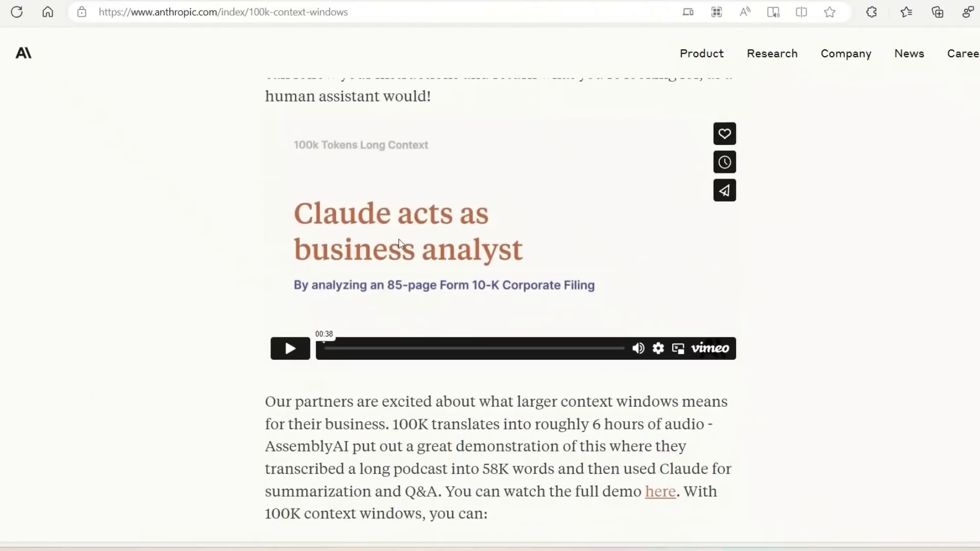
pyautogui.moveTo(457, 226)
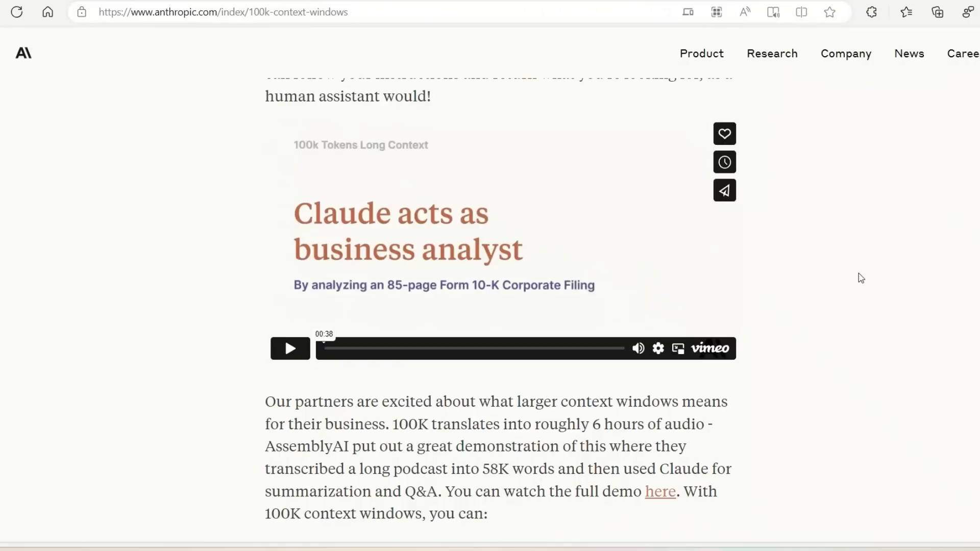
pyautogui.moveTo(484, 294)
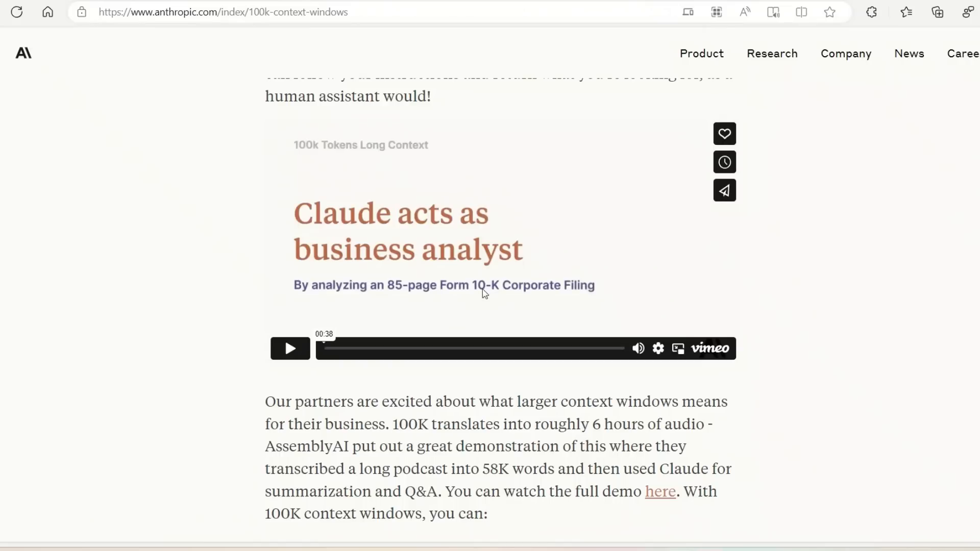
pyautogui.click(289, 348)
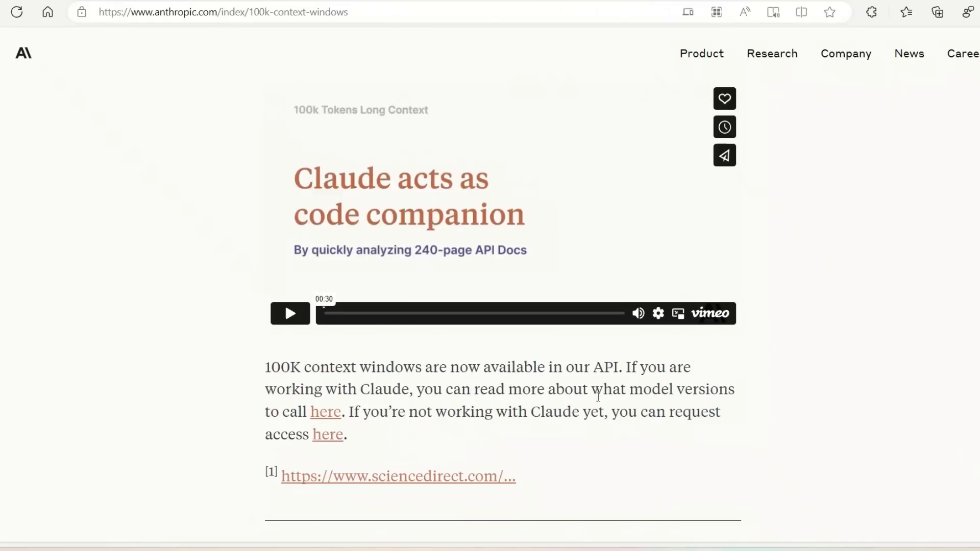
# Go back up to the 'Our partners are excited' paragraph and its use-case bullets
pyautogui.click(289, 313)
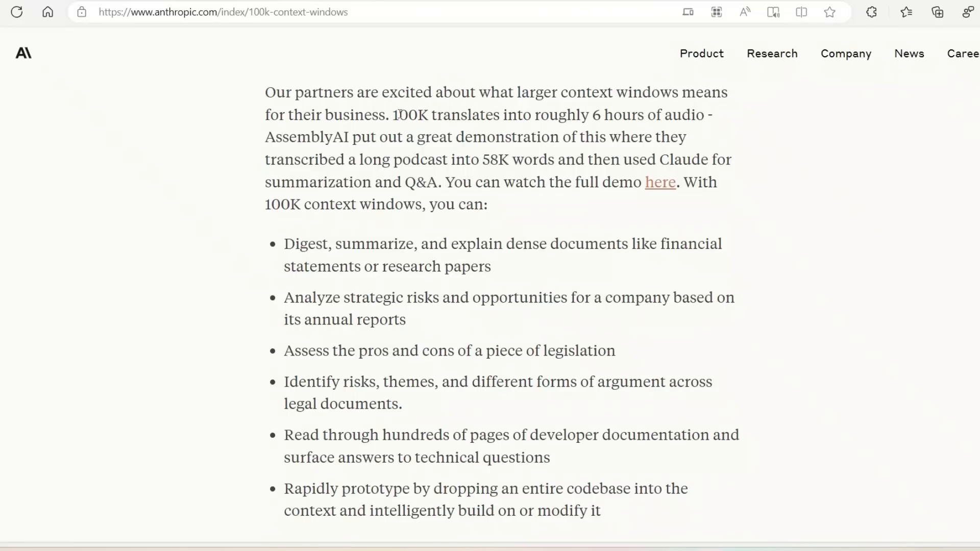
# Highlight '58K words' and the first bullet about digesting dense documents like financial statements
pyautogui.moveTo(394, 115); pyautogui.dragTo(487, 204)
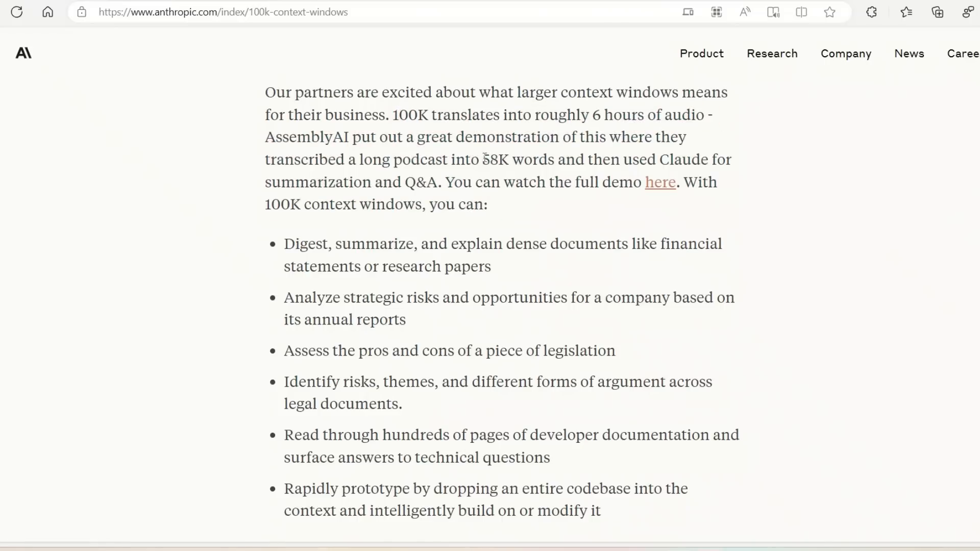
pyautogui.doubleClick(518, 159)
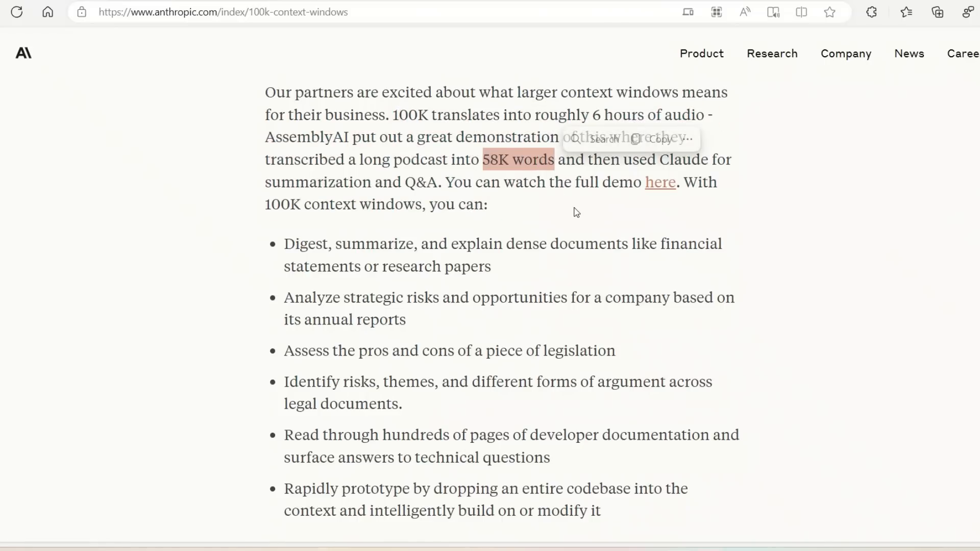
pyautogui.scroll(-3)
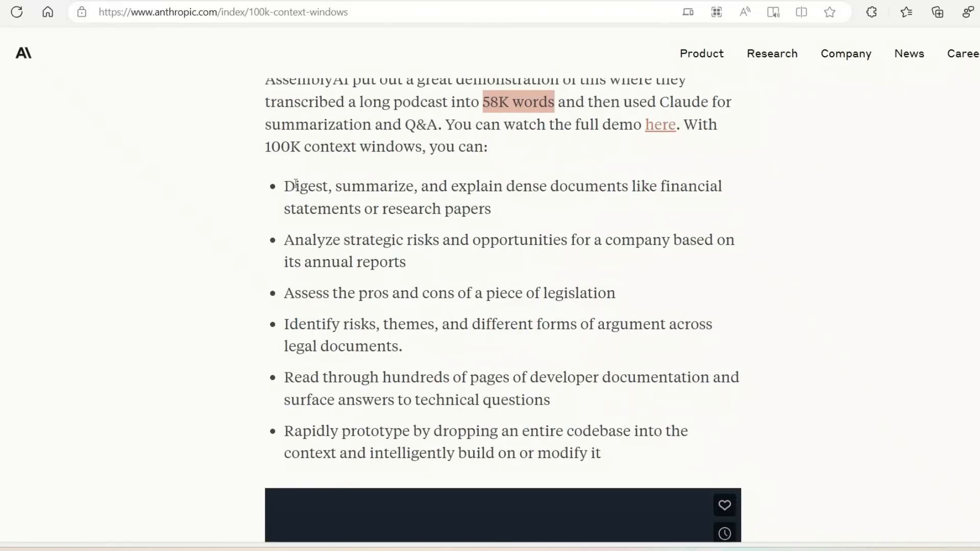
pyautogui.moveTo(284, 186); pyautogui.dragTo(491, 209)
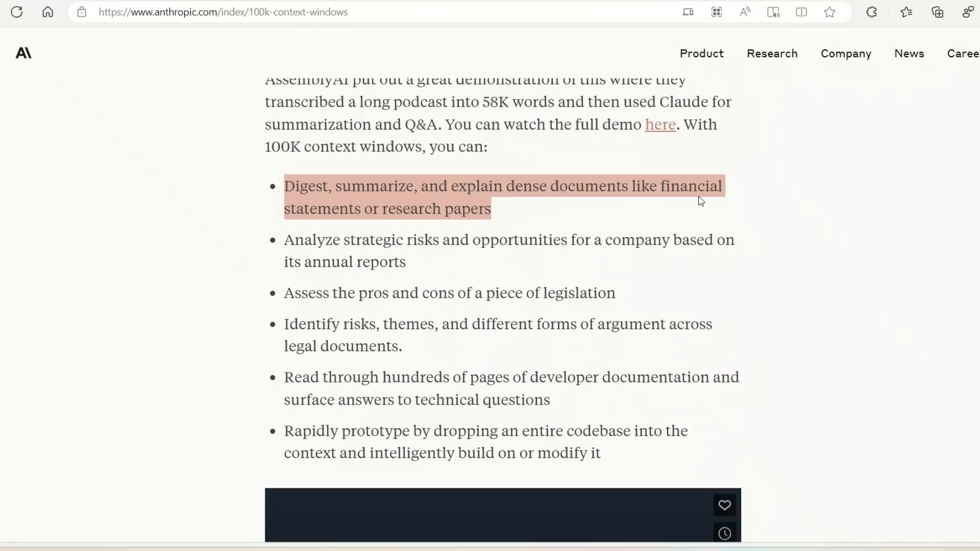
pyautogui.moveTo(746, 211)
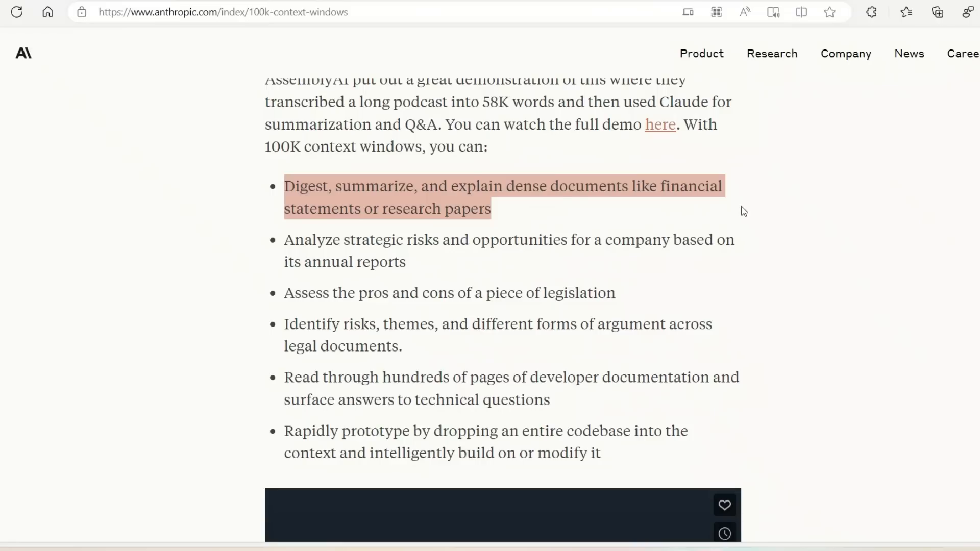
pyautogui.moveTo(598, 260)
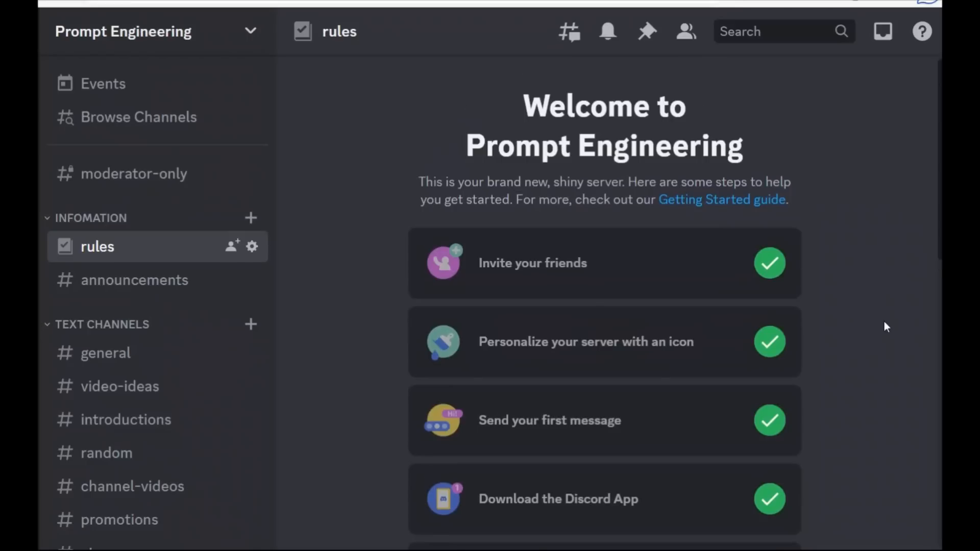
# Read through the #rules channel, then switch to #video-ideas
pyautogui.scroll(-3)
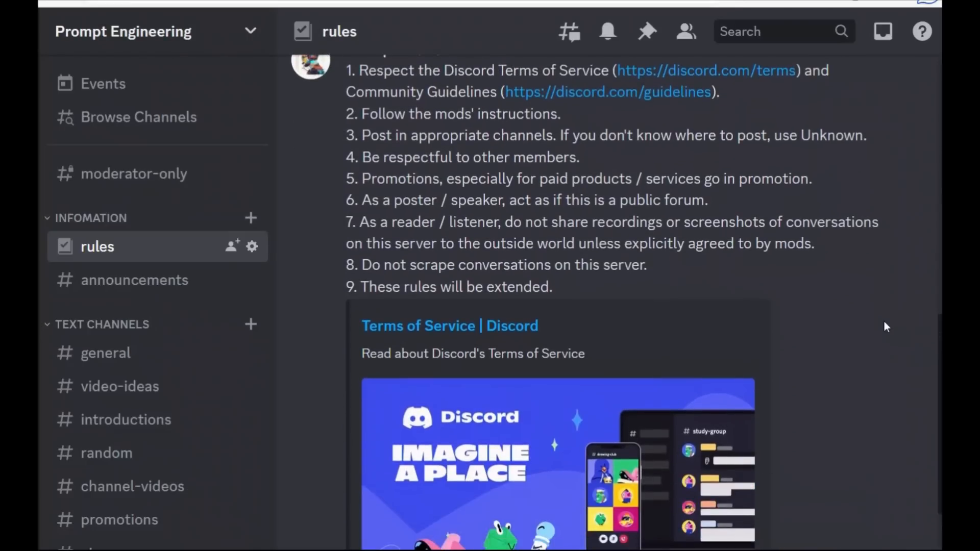
pyautogui.scroll(-3)
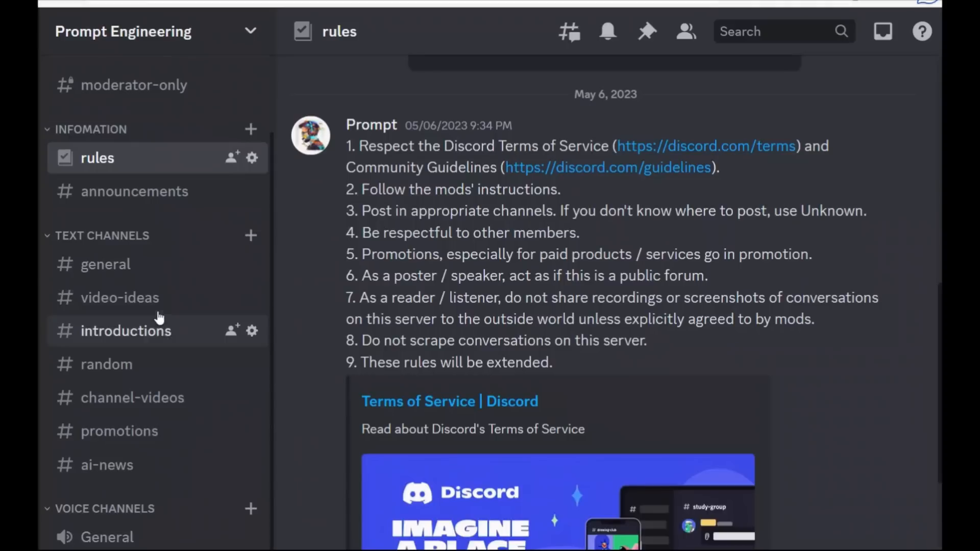
pyautogui.click(120, 298)
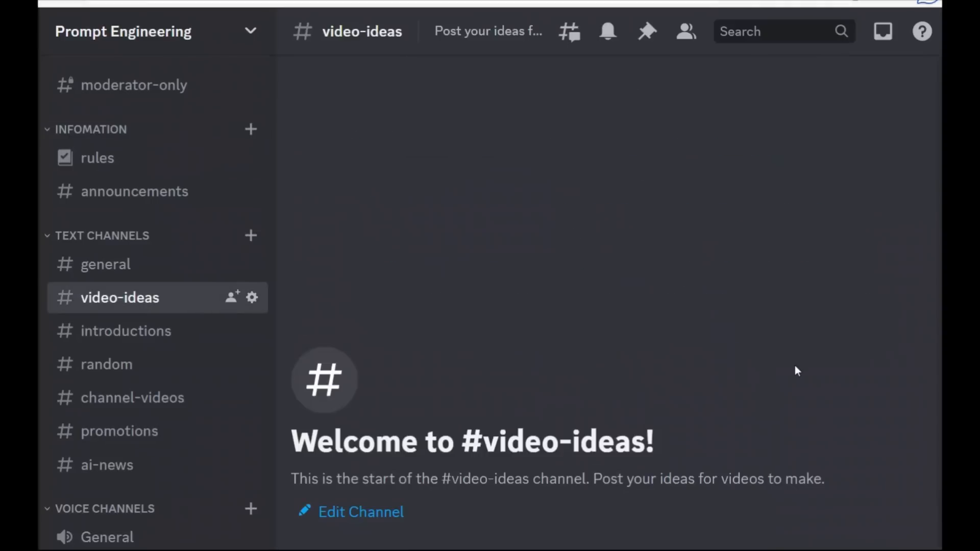